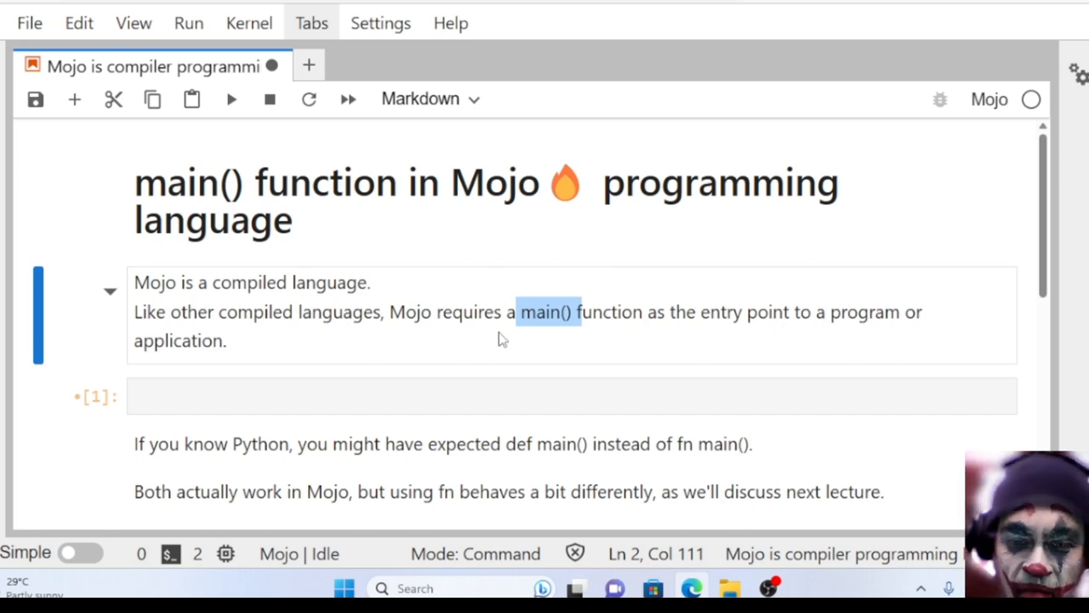
{"action": "mouse_move", "coordinate": [251, 334]}
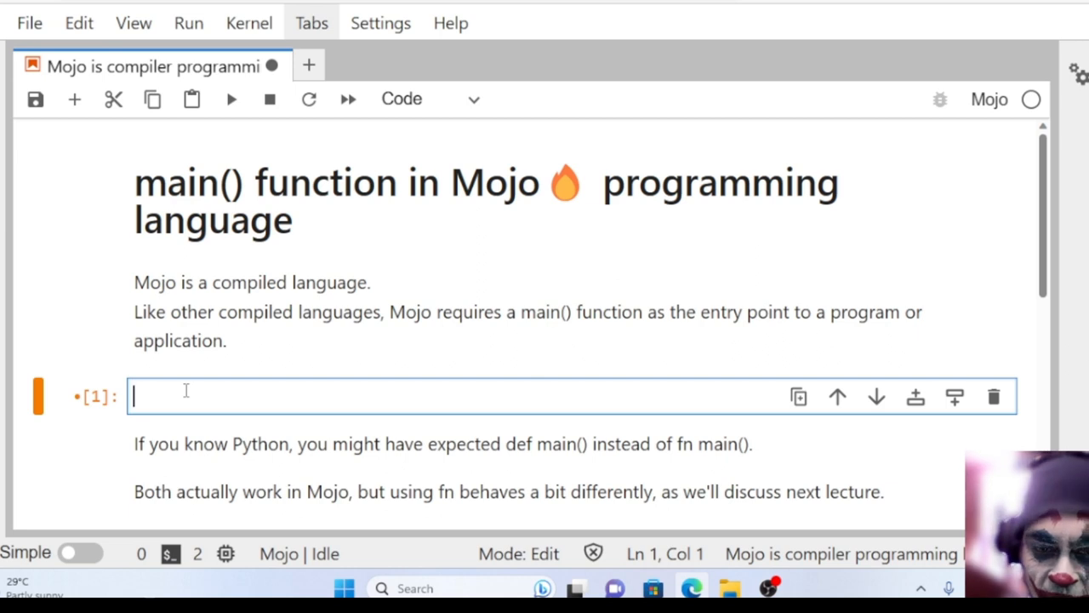
Step: Save the notebook and start the cell with the header fn main():
{"action": "key", "text": "ctrl+s"}
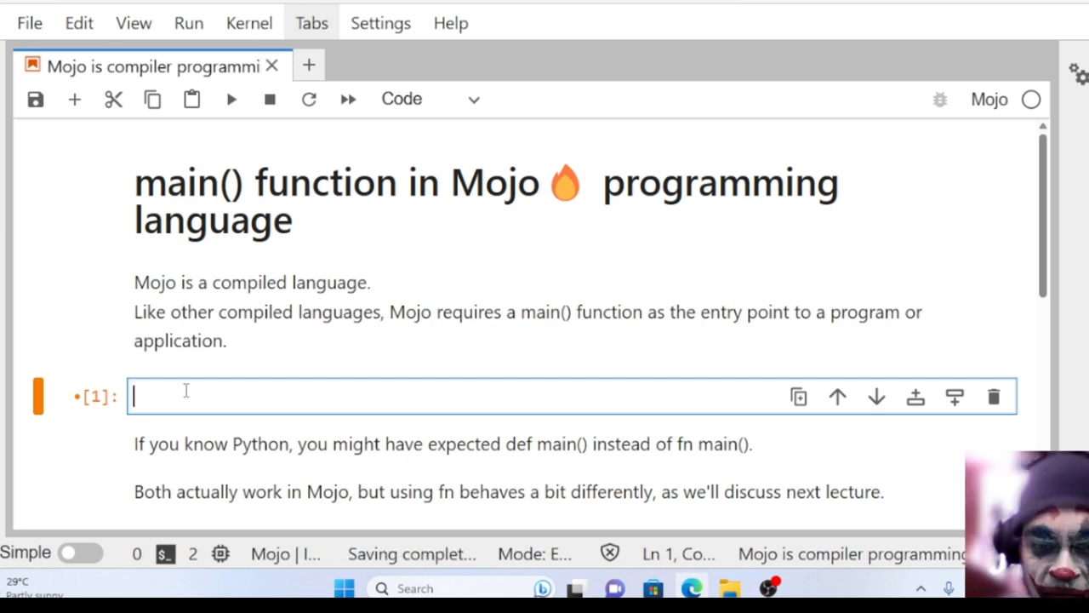
{"action": "type", "text": "f"}
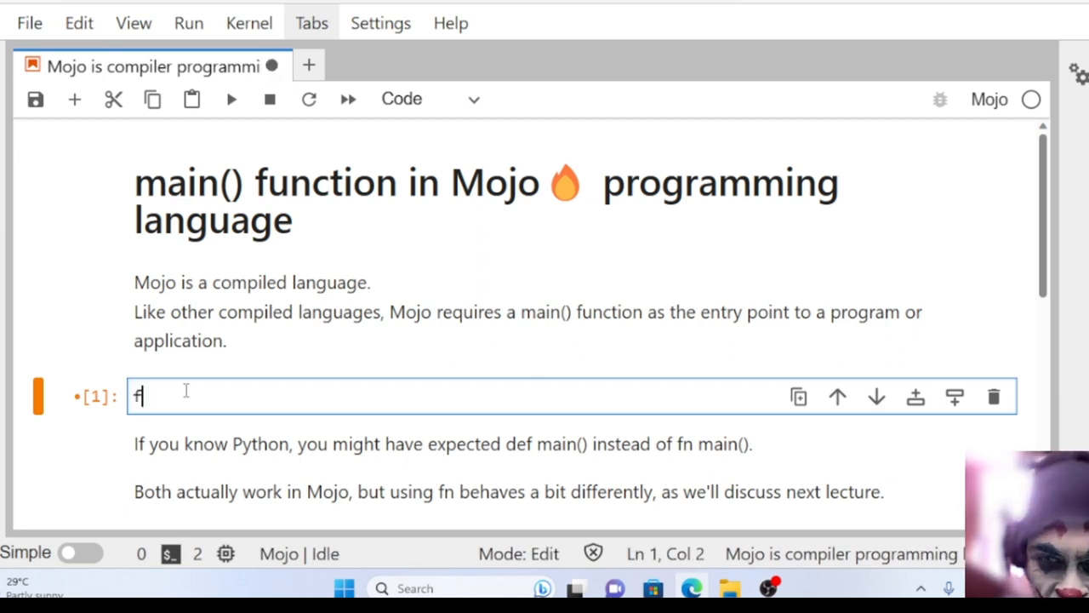
{"action": "type", "text": "n"}
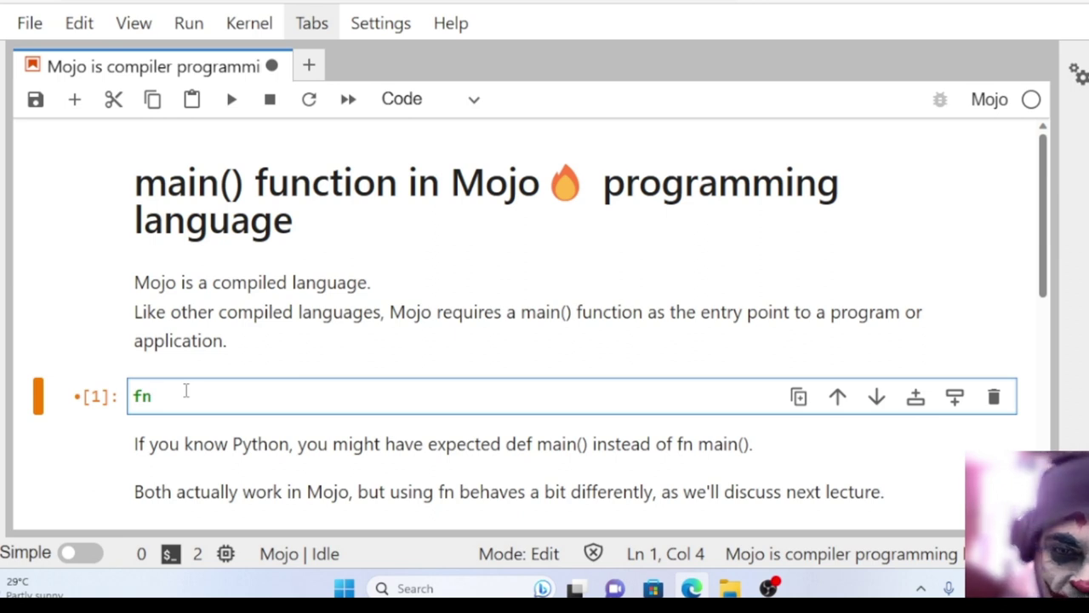
{"action": "type", "text": "ma"}
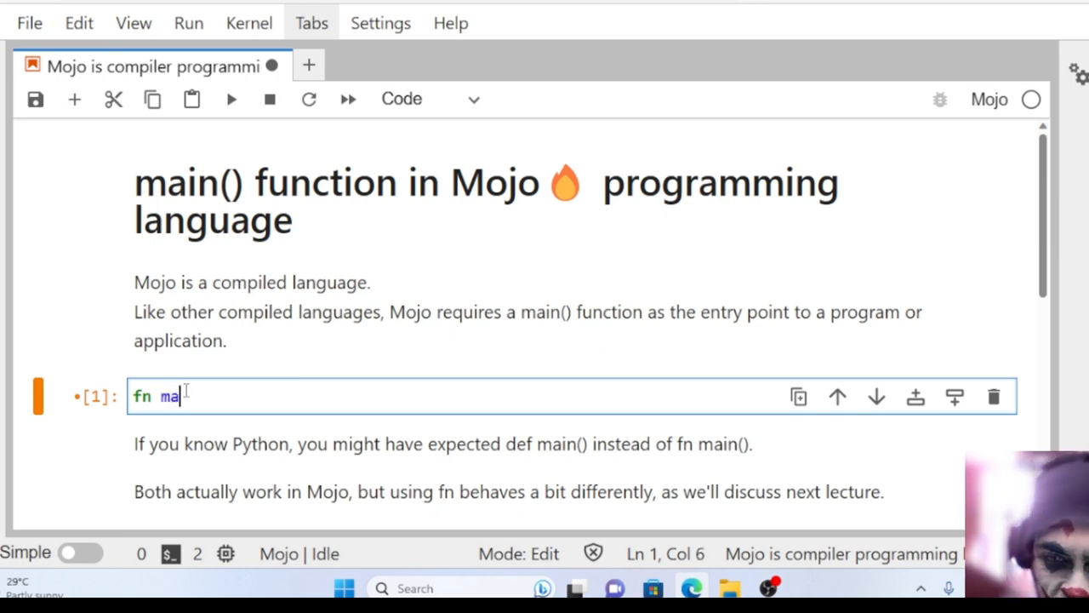
{"action": "type", "text": "in():"}
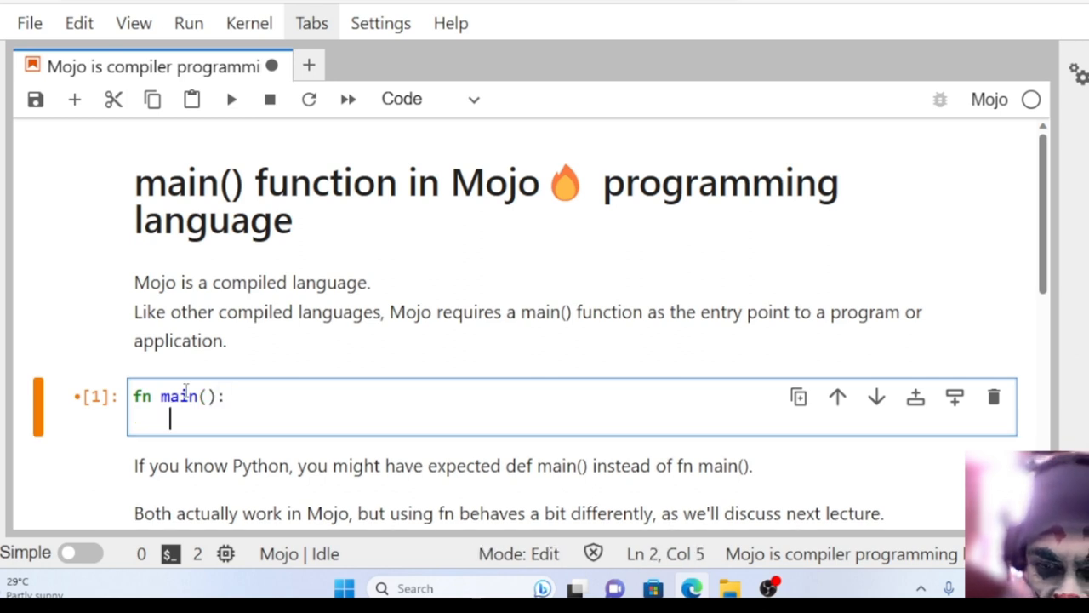
Step: Write the function body: var x: Int = 1, x += 1, print(x)
{"action": "type", "text": "var"}
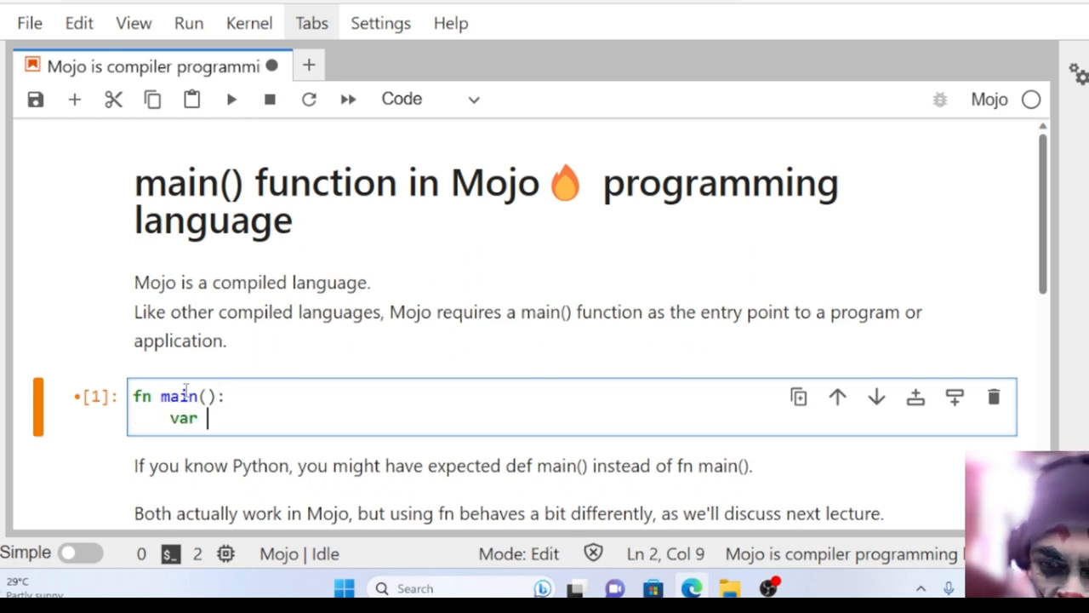
{"action": "type", "text": "x"}
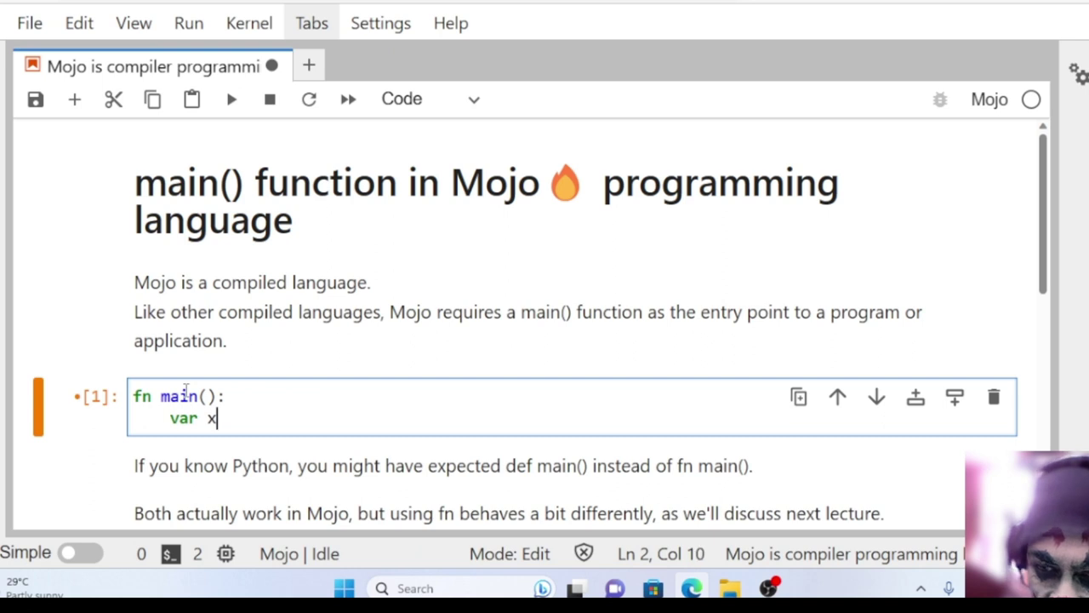
{"action": "type", "text": ": Int"}
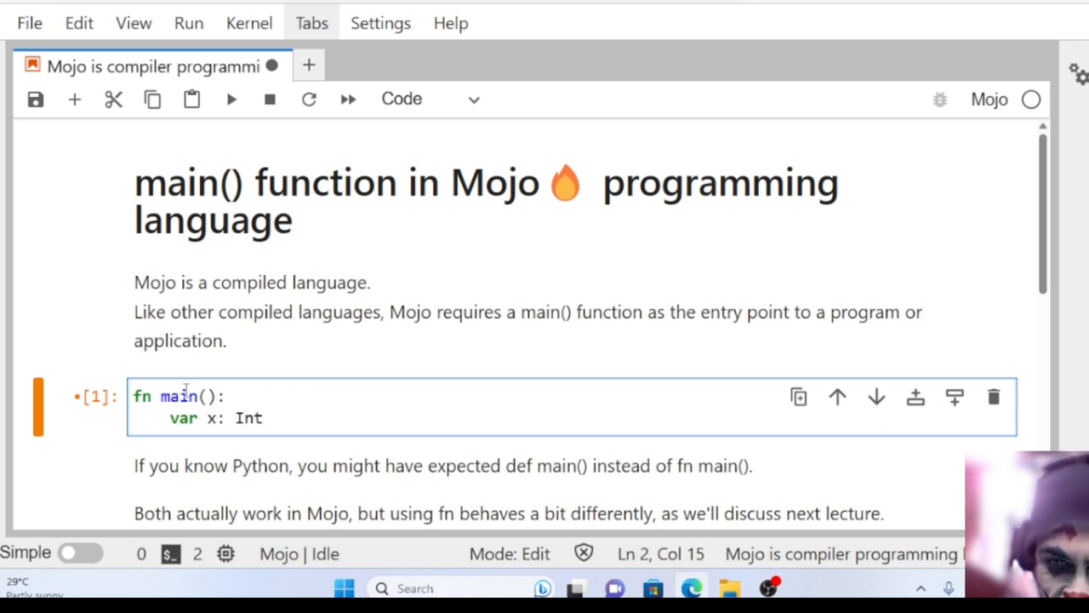
{"action": "type", "text": "="}
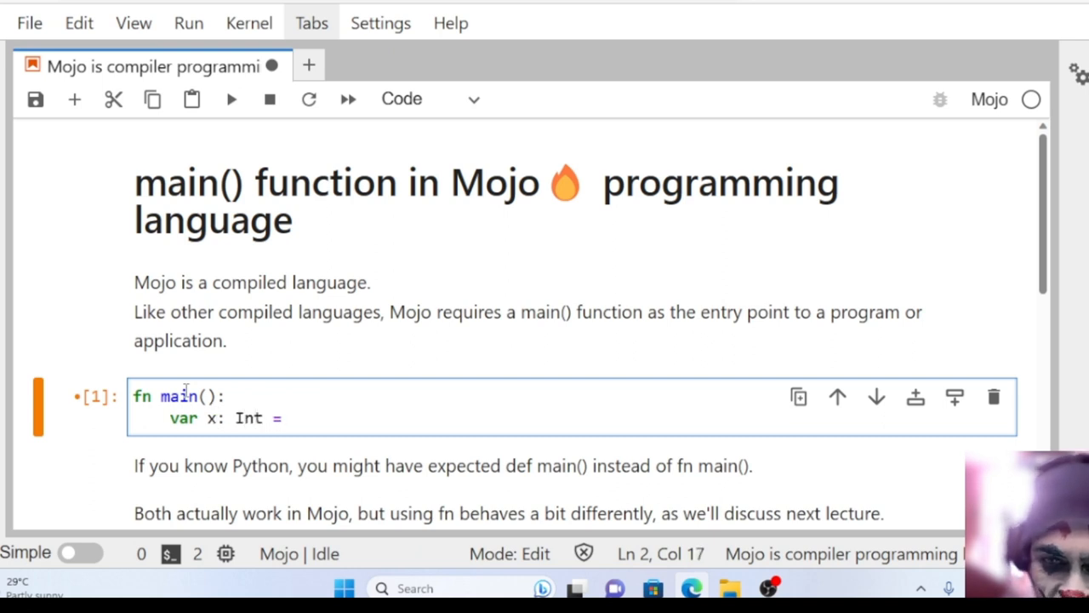
{"action": "type", "text": "1"}
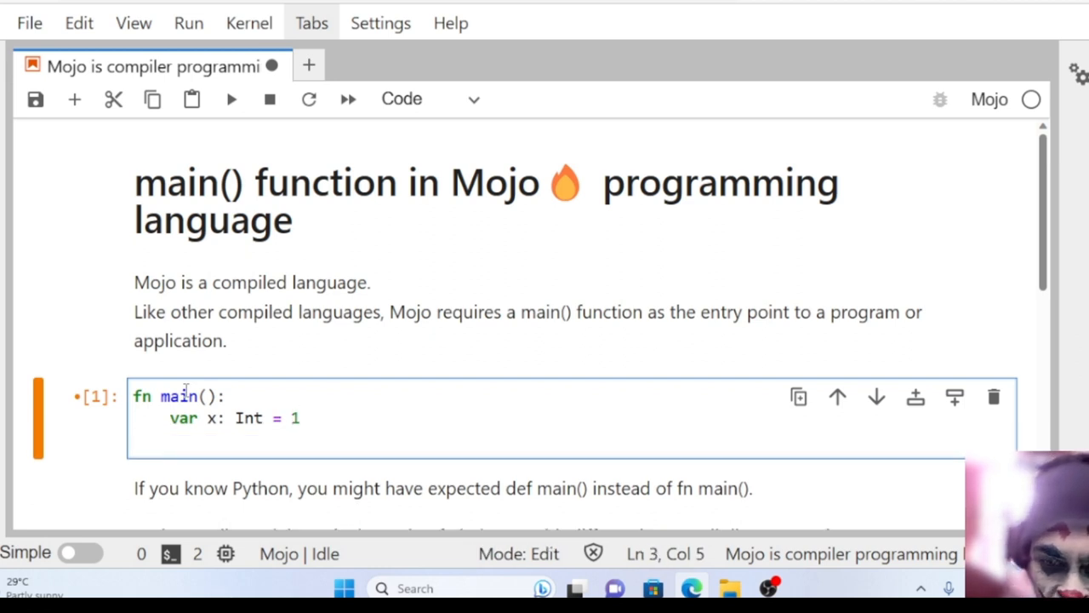
{"action": "type", "text": "x"}
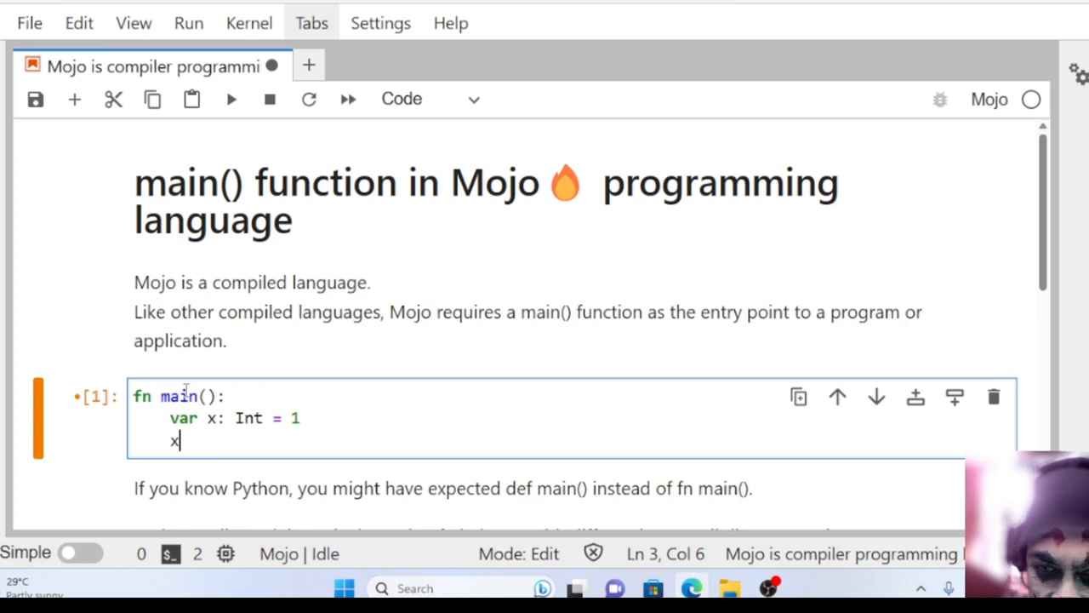
{"action": "type", "text": "+= 1"}
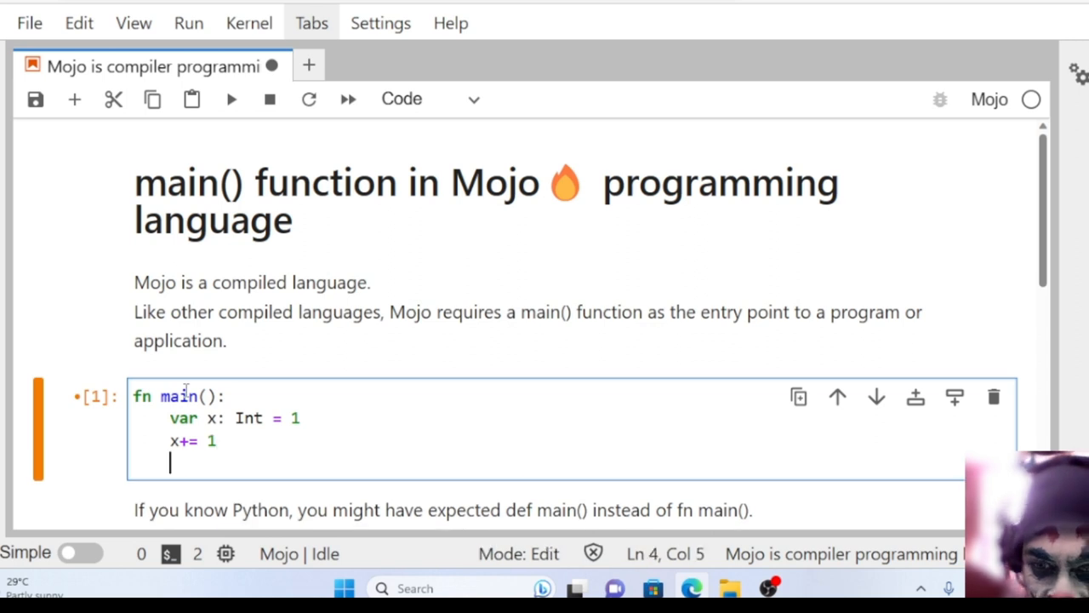
{"action": "type", "text": "prin"}
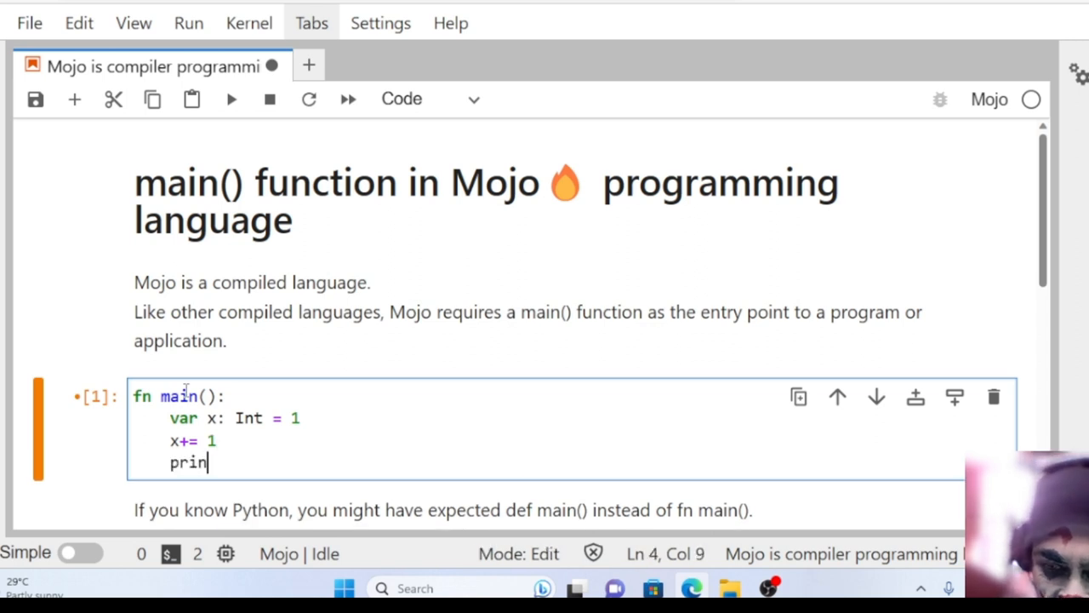
{"action": "type", "text": "t(x"}
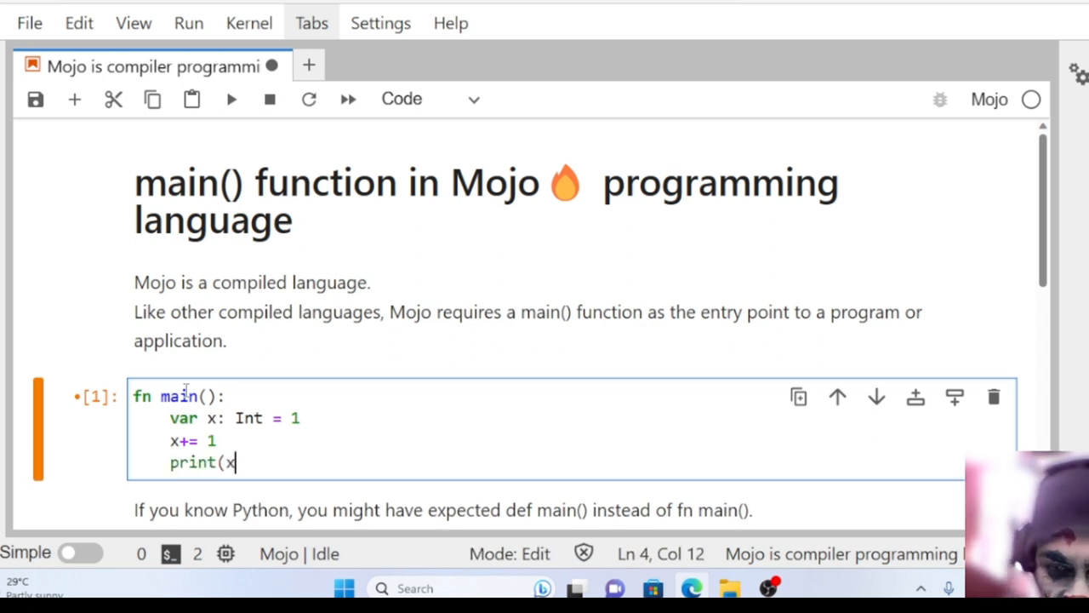
{"action": "type", "text": ")"}
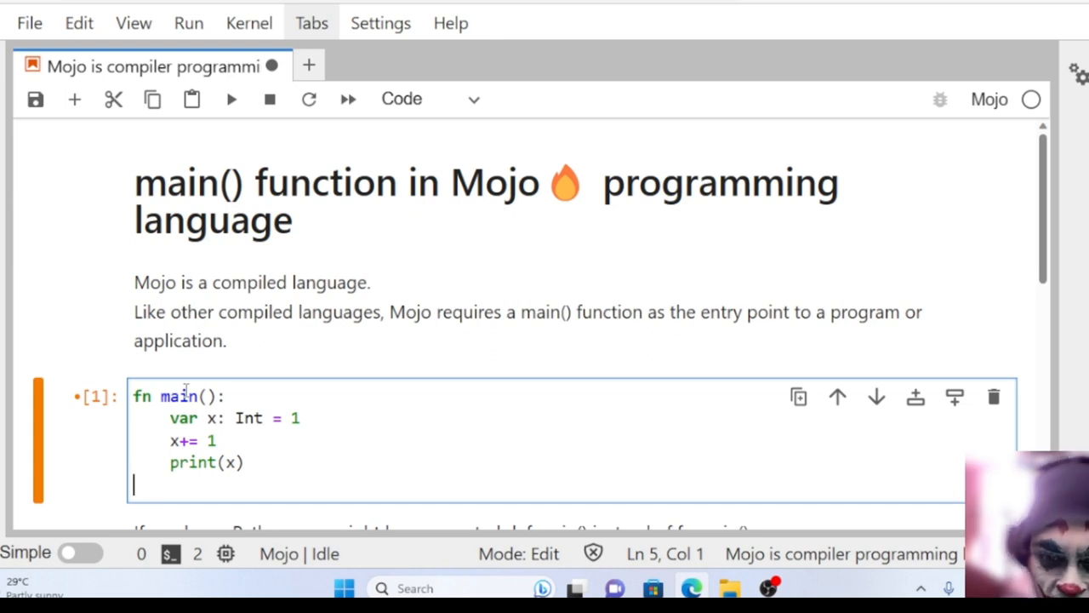
Step: Add a main() call after the function and run the cell to print 2
{"action": "type", "text": "main"}
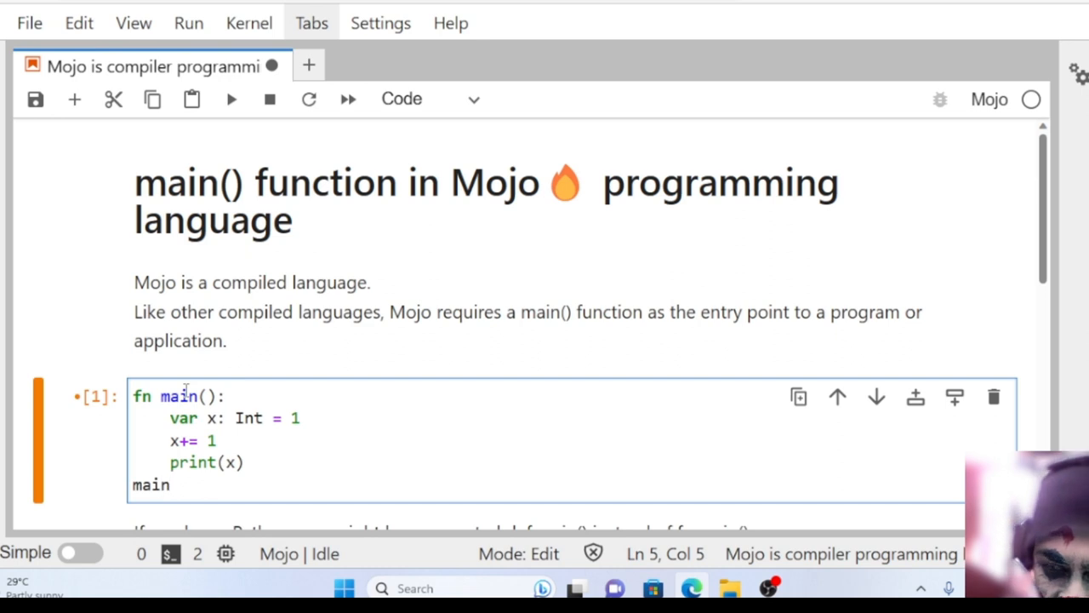
{"action": "type", "text": "()"}
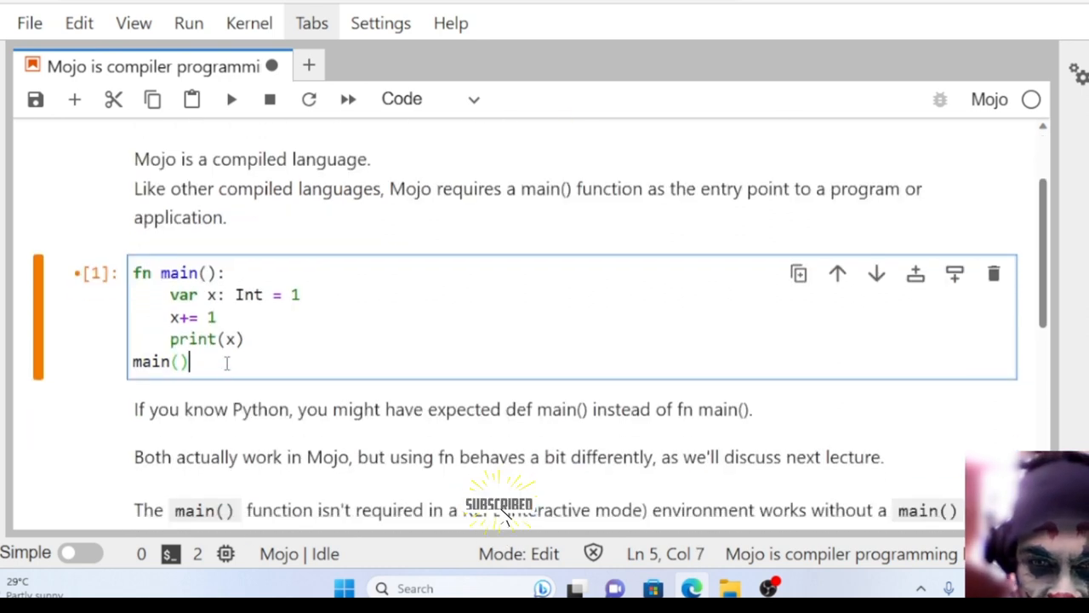
{"action": "left_click", "coordinate": [231, 99]}
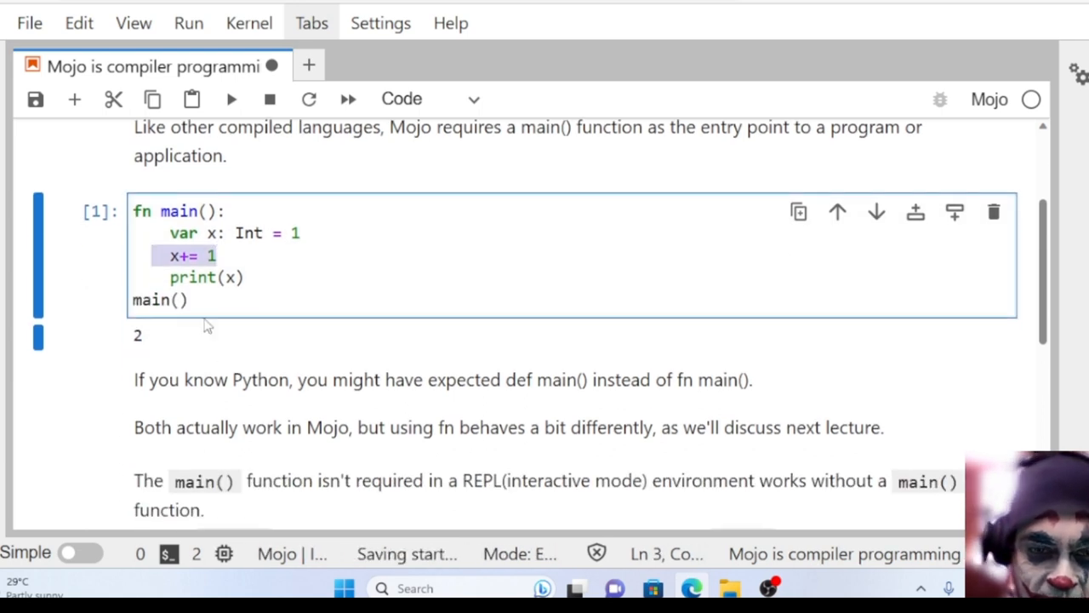
{"action": "scroll", "scroll_direction": "down", "scroll_amount": 3}
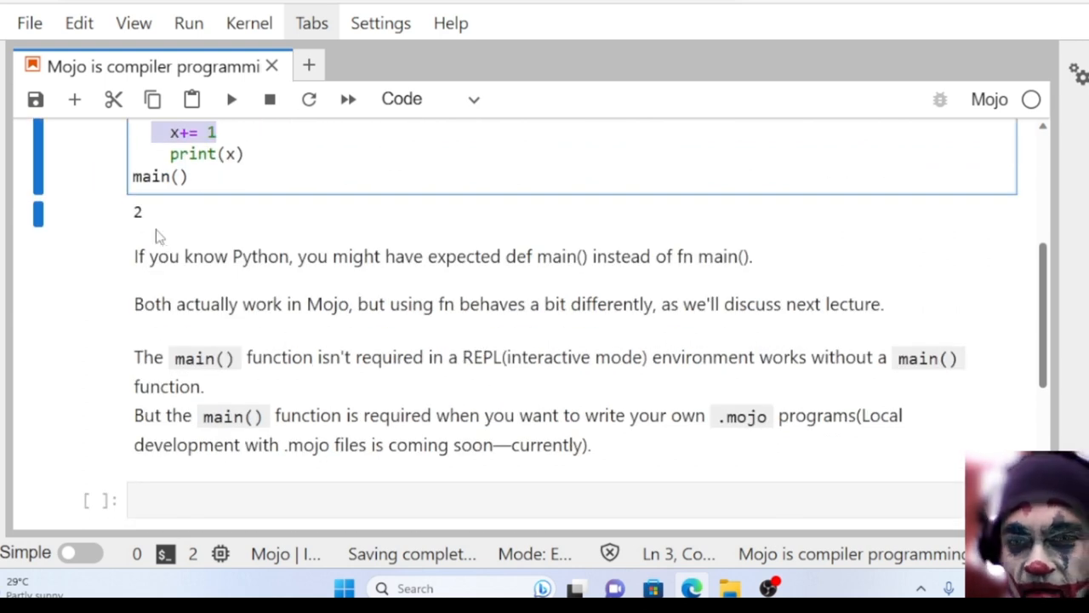
{"action": "left_click", "coordinate": [145, 270]}
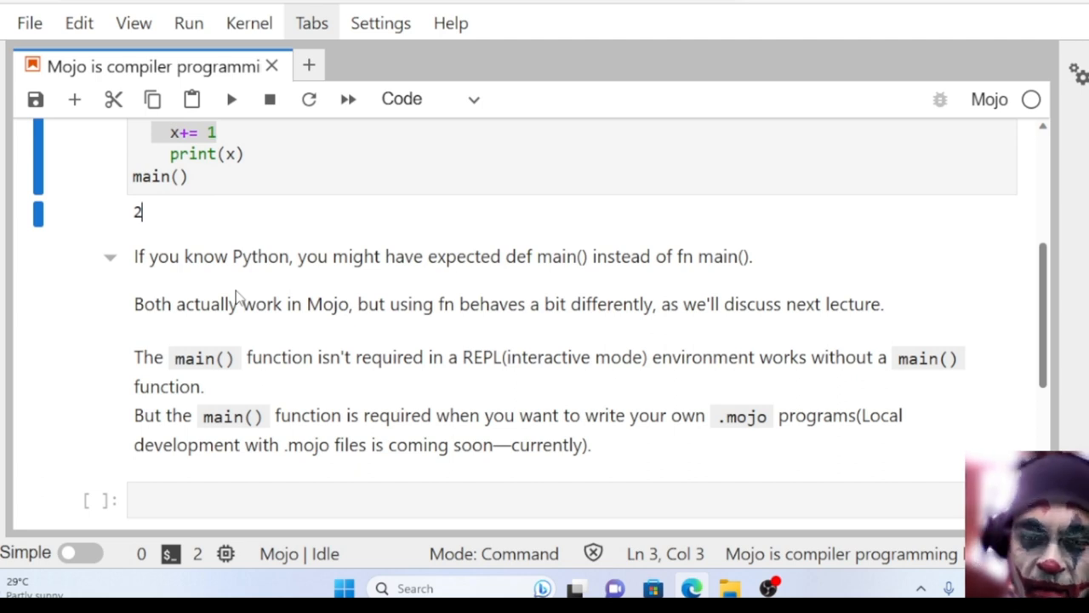
{"action": "mouse_move", "coordinate": [235, 292]}
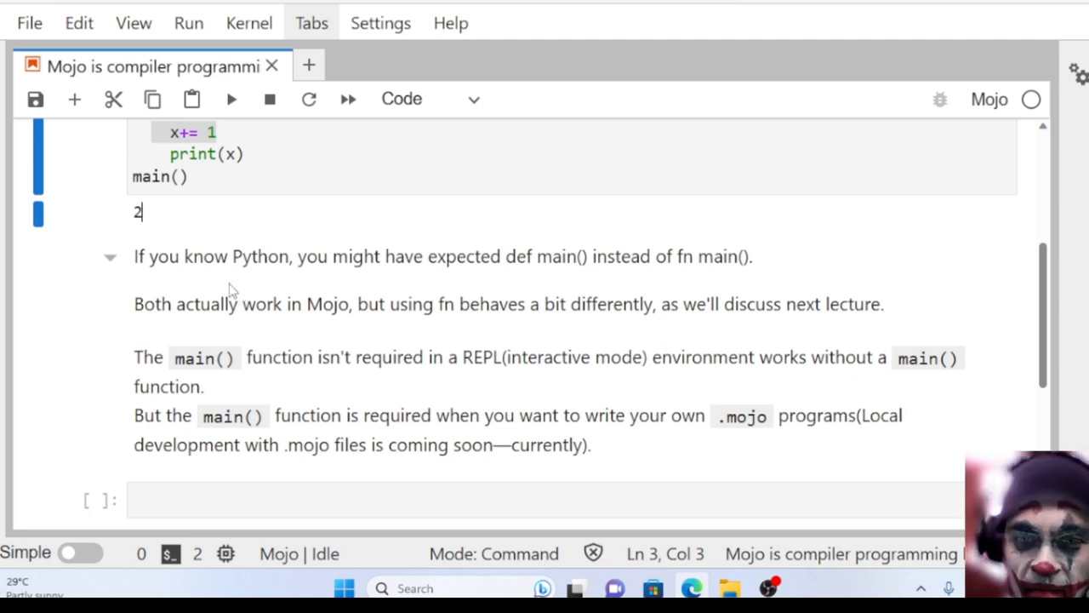
{"action": "mouse_move", "coordinate": [442, 275]}
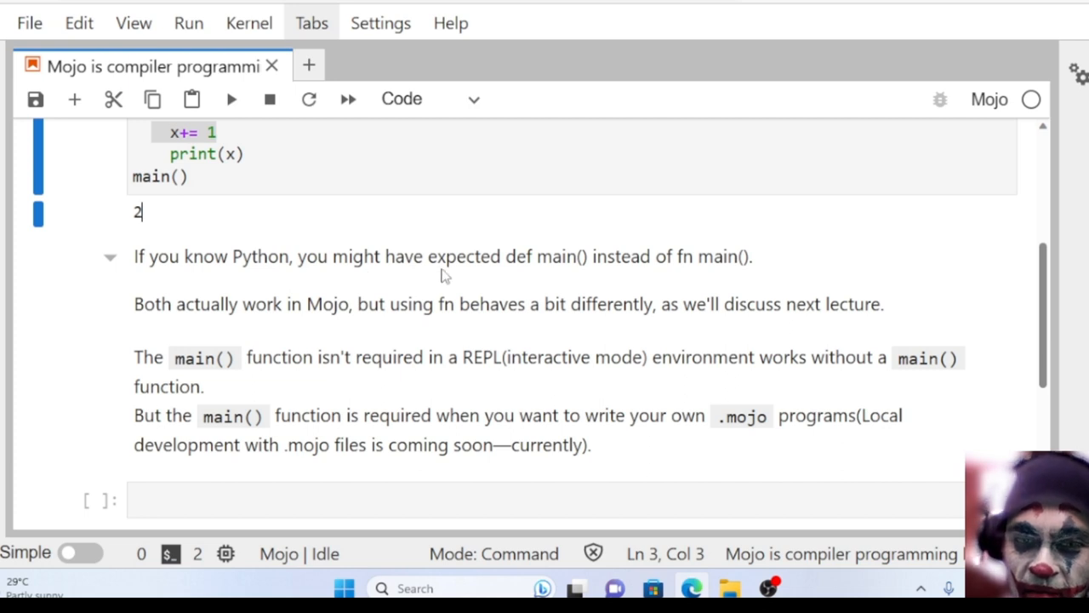
{"action": "mouse_move", "coordinate": [664, 276]}
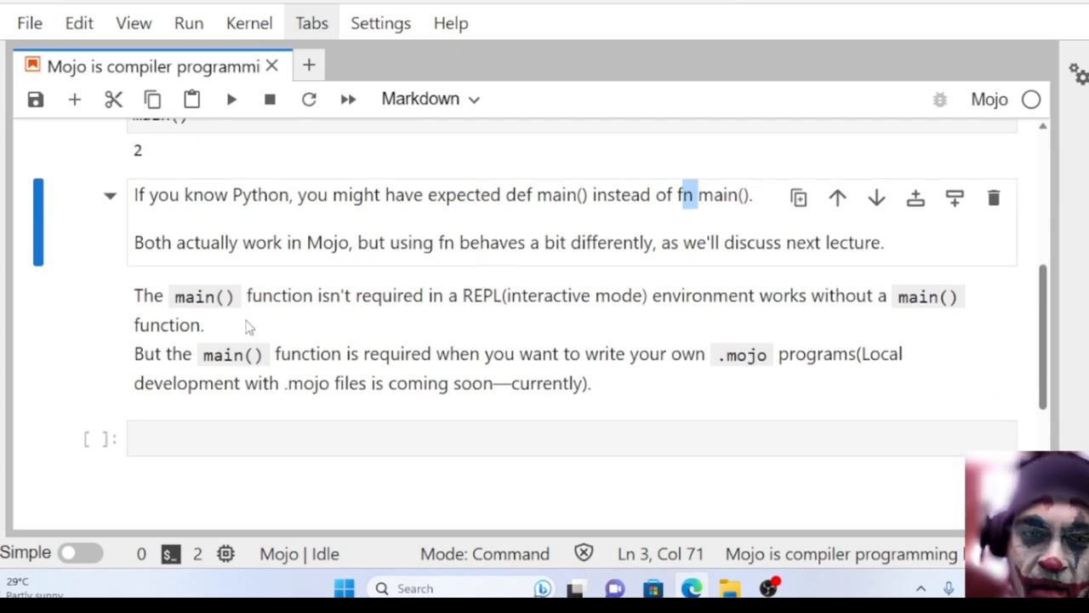
{"action": "mouse_move", "coordinate": [181, 256]}
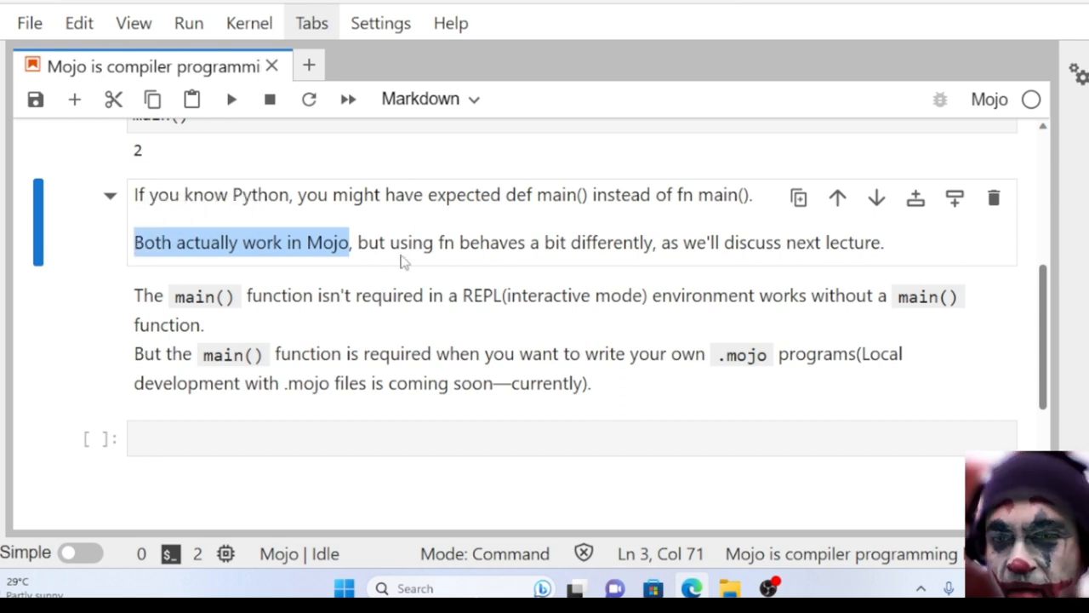
{"action": "double_click", "coordinate": [444, 242]}
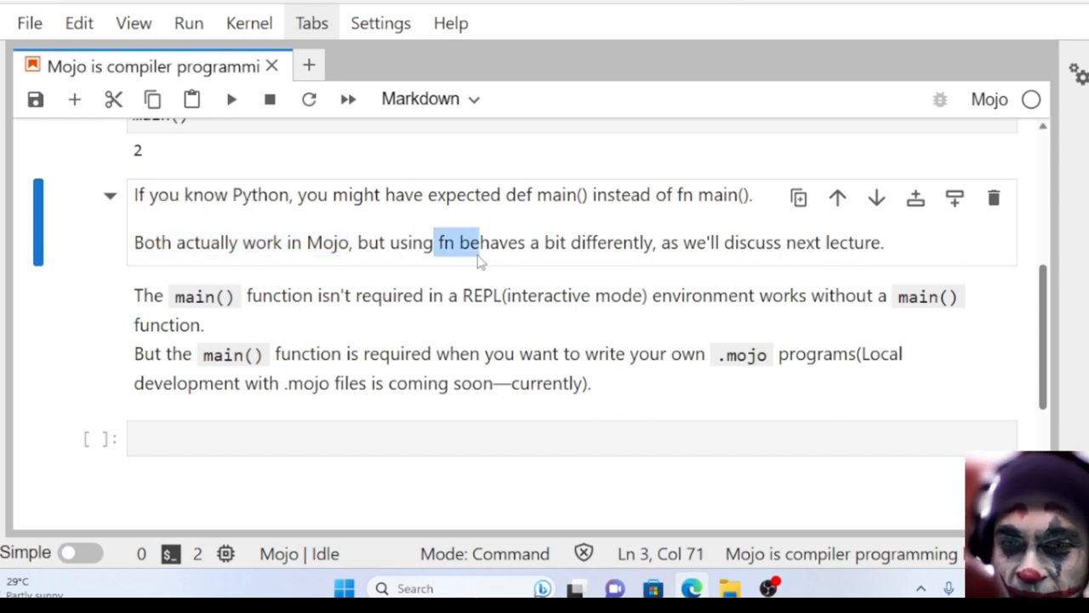
{"action": "double_click", "coordinate": [445, 243]}
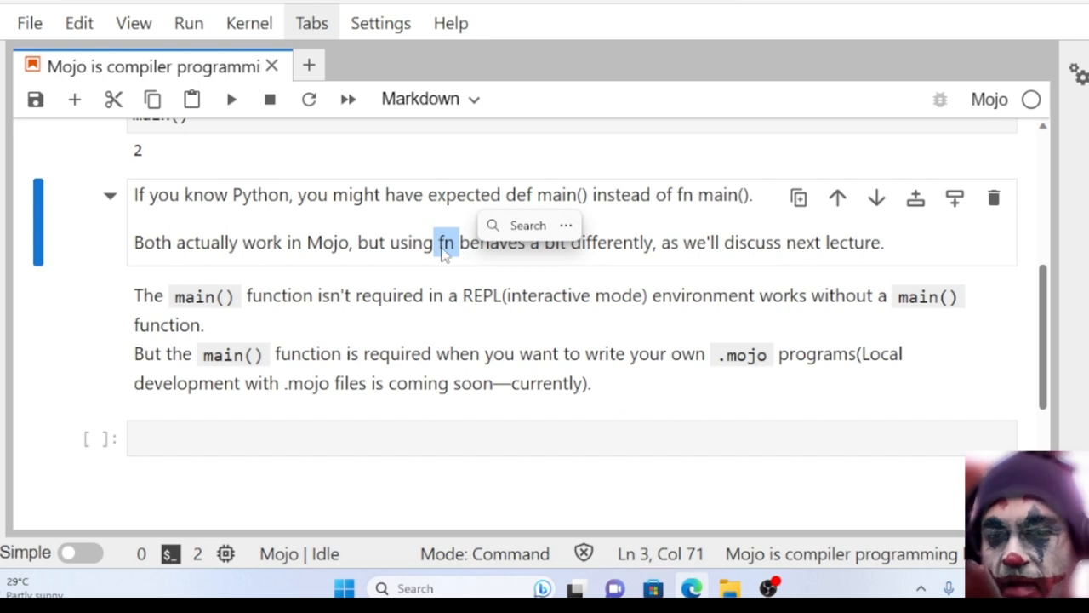
{"action": "mouse_move", "coordinate": [578, 260]}
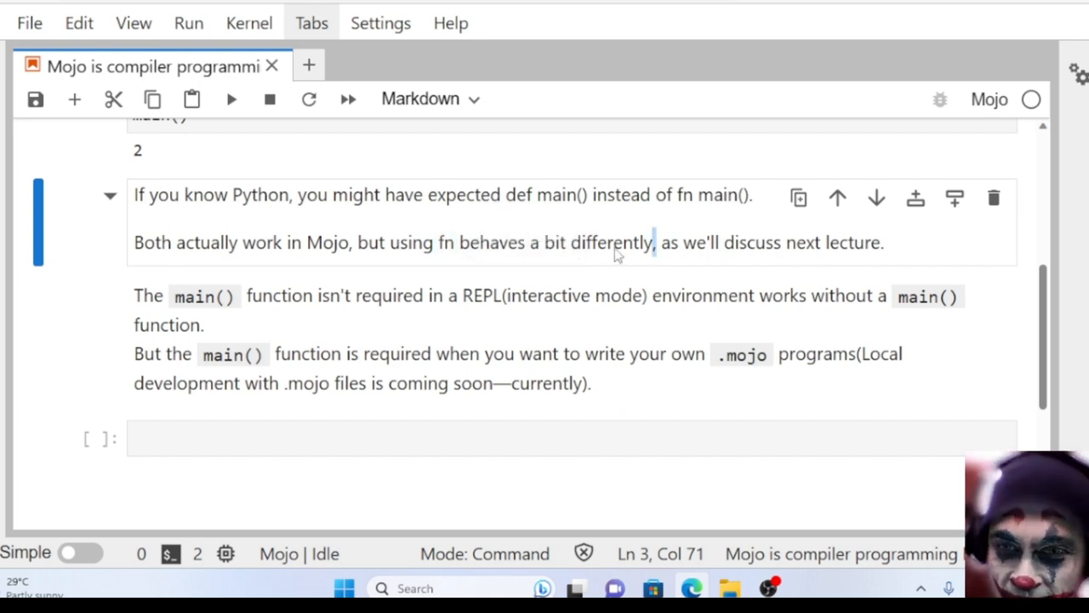
{"action": "left_click_drag", "start_coordinate": [356, 242], "coordinate": [655, 243]}
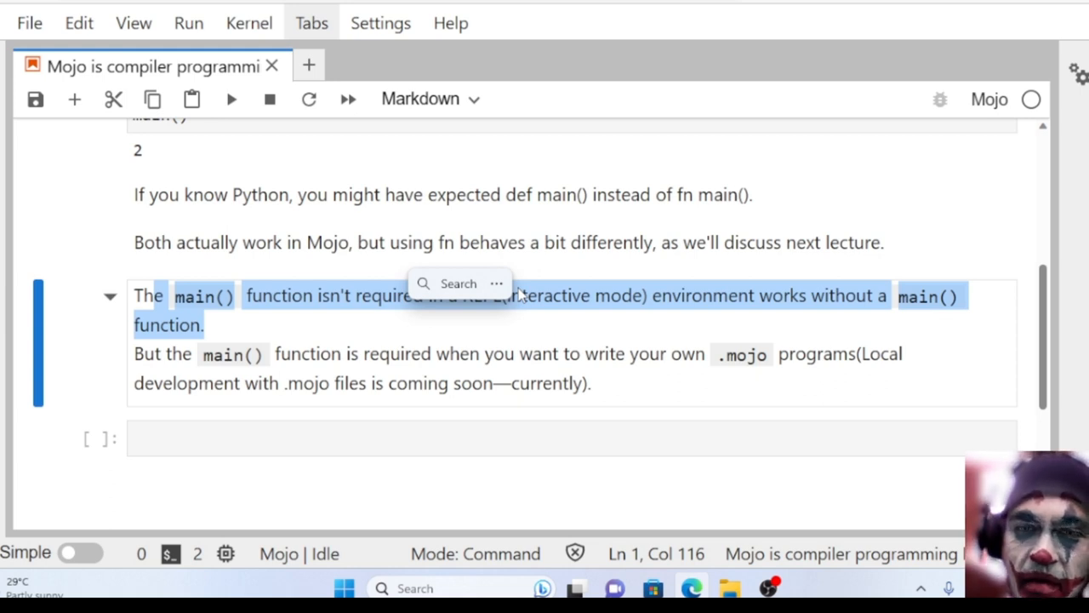
{"action": "left_click", "coordinate": [231, 296]}
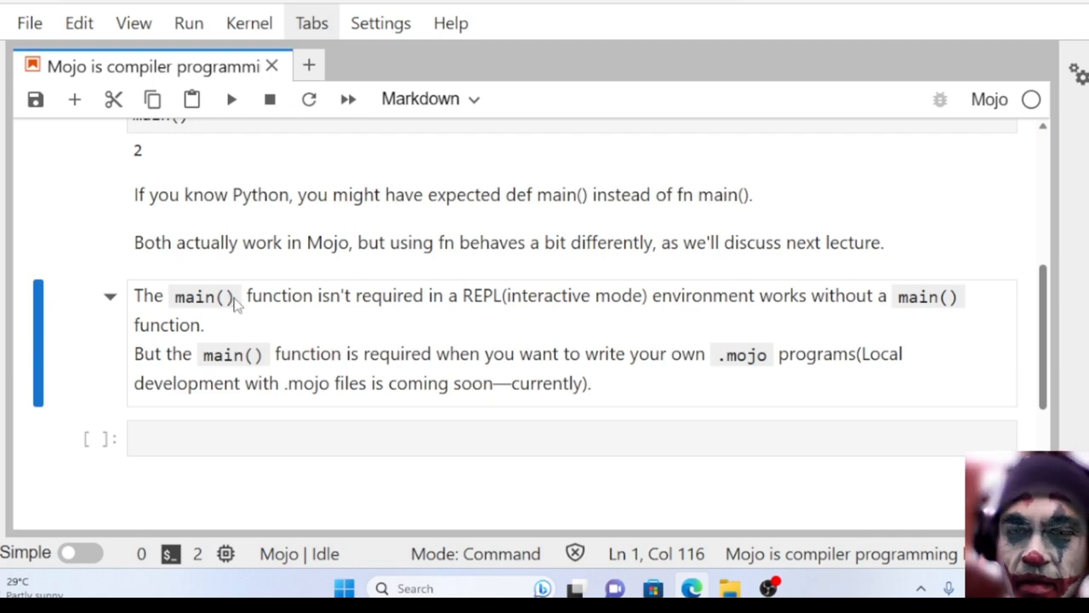
{"action": "mouse_move", "coordinate": [489, 319]}
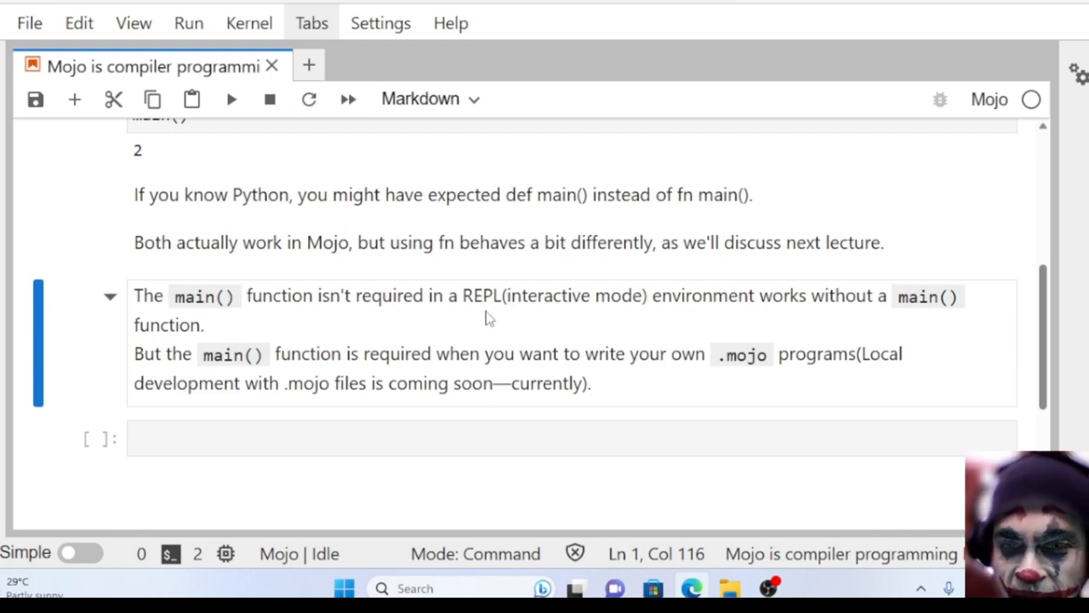
{"action": "mouse_move", "coordinate": [322, 380]}
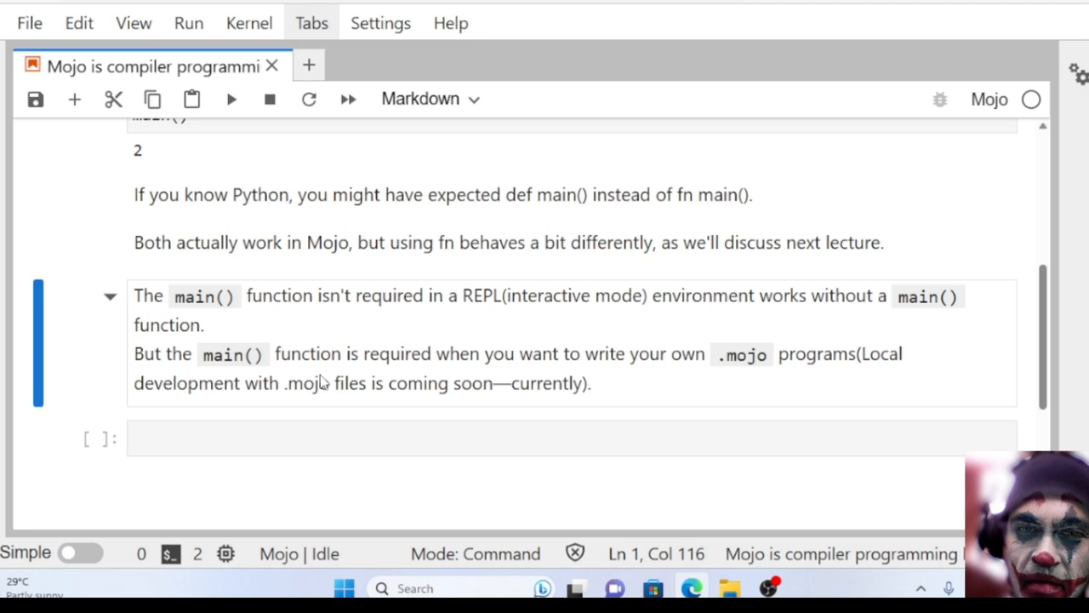
{"action": "mouse_move", "coordinate": [241, 330]}
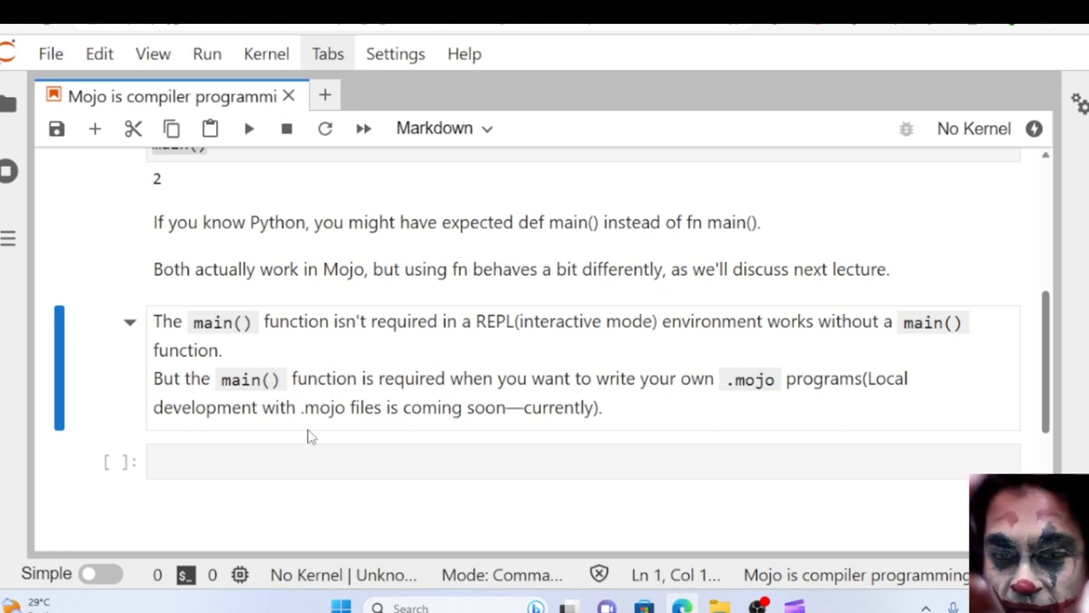
{"action": "mouse_move", "coordinate": [300, 451]}
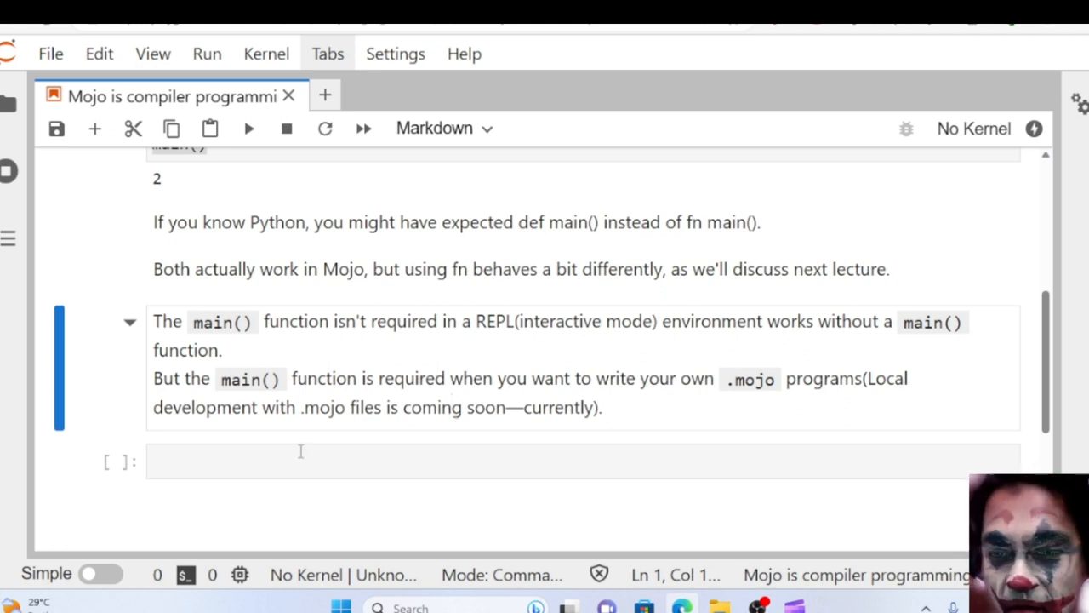